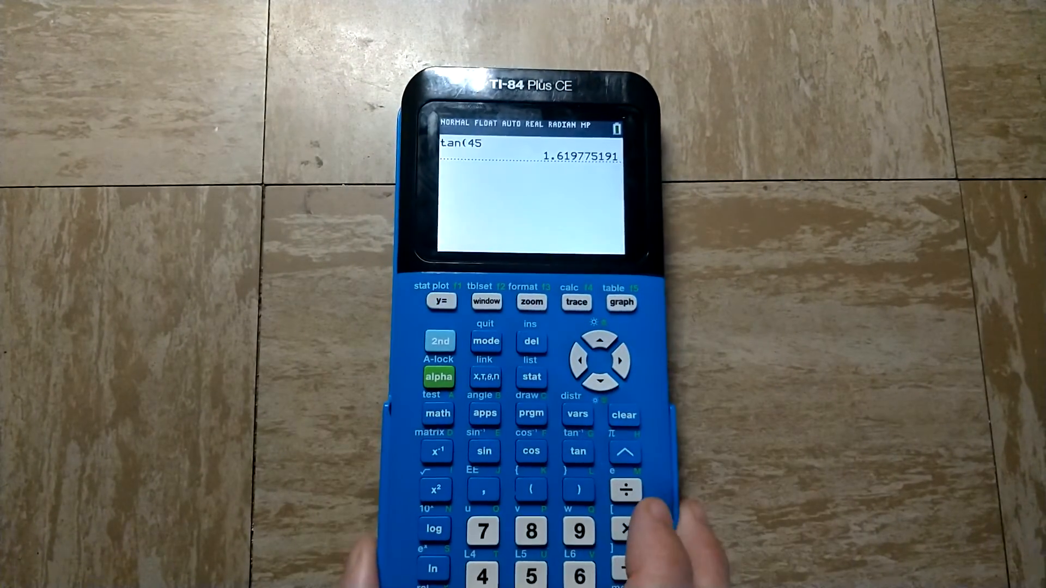
Step: Open the mode settings and change the angle unit from RADIAN to DEGREE
{"action": "left_click", "coordinate": [486, 341]}
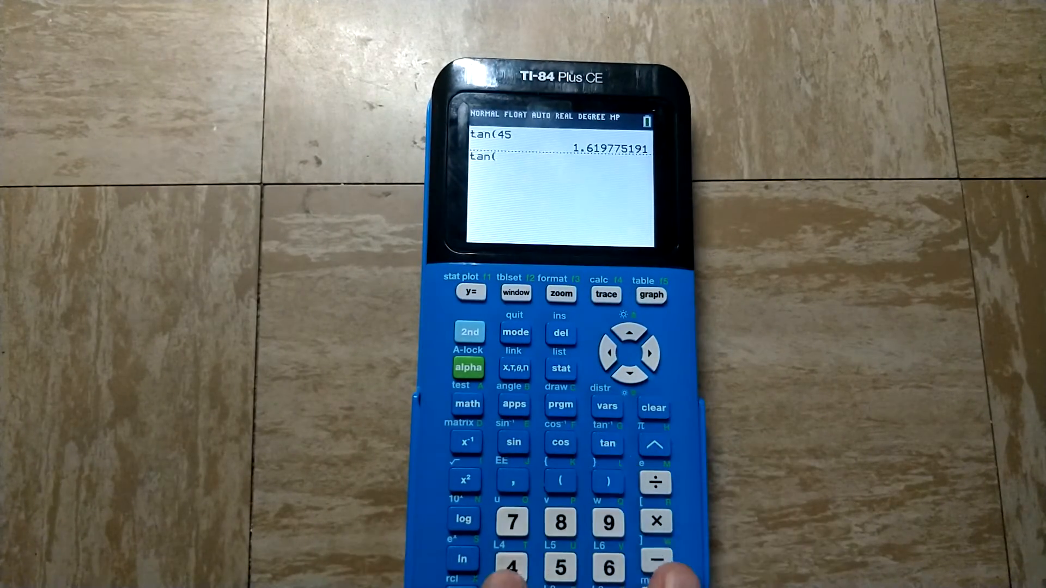
Step: Evaluate tan(45) to get 1 in degree mode, then reopen the mode settings
{"action": "type", "text": "45"}
{"action": "key", "text": "enter"}
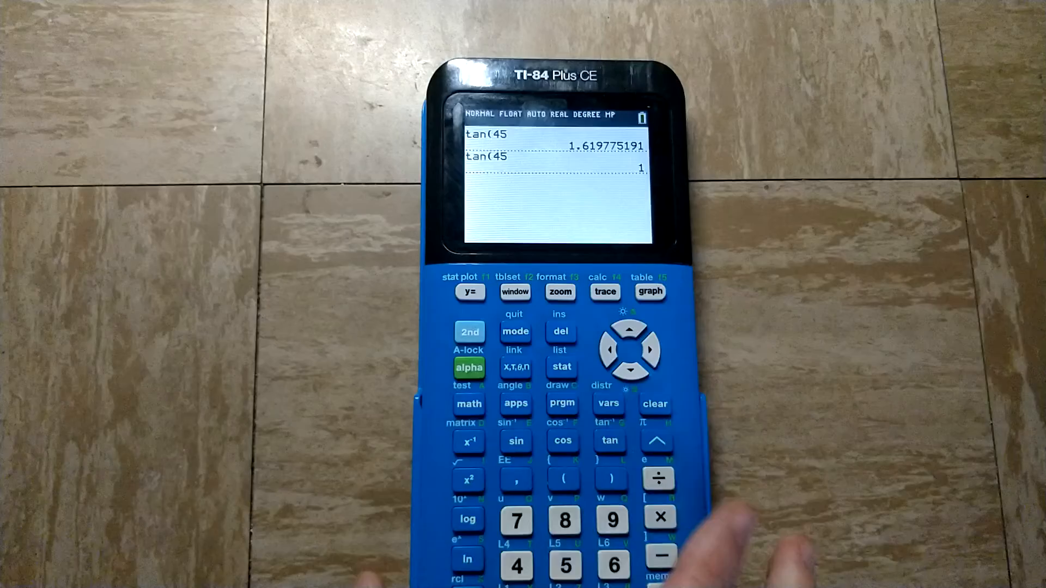
{"action": "left_click", "coordinate": [515, 331]}
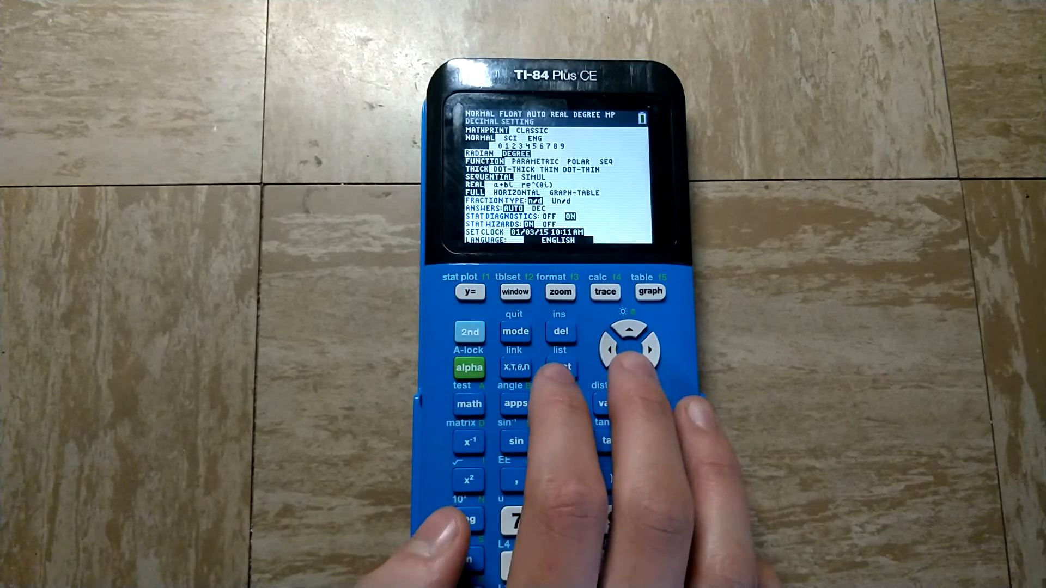